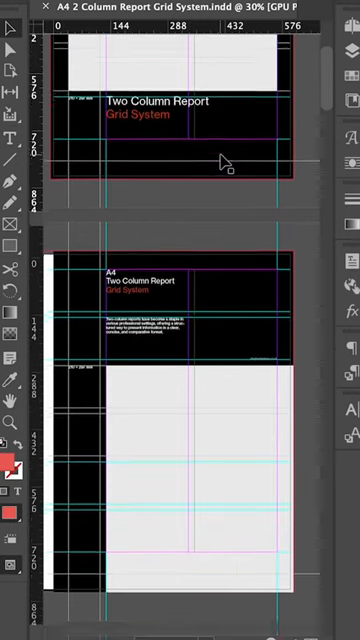
scroll("down", 3)
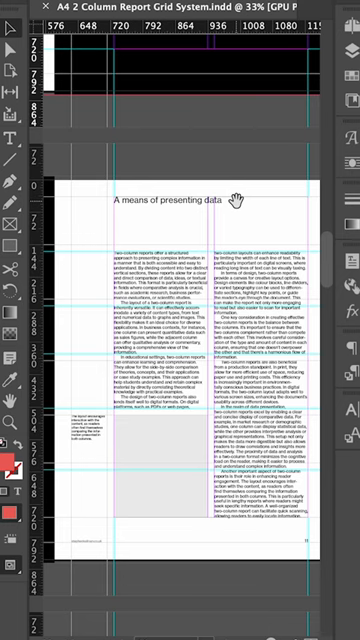
scroll("down", 3)
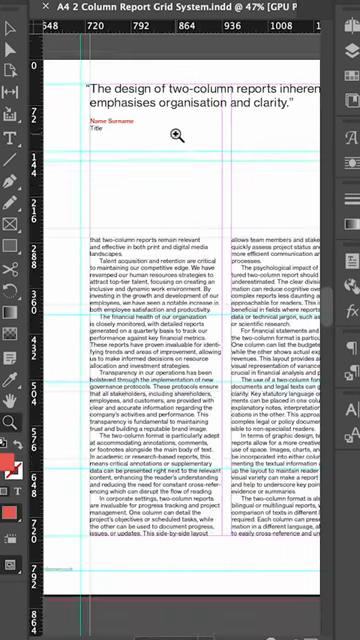
scroll("down", 3)
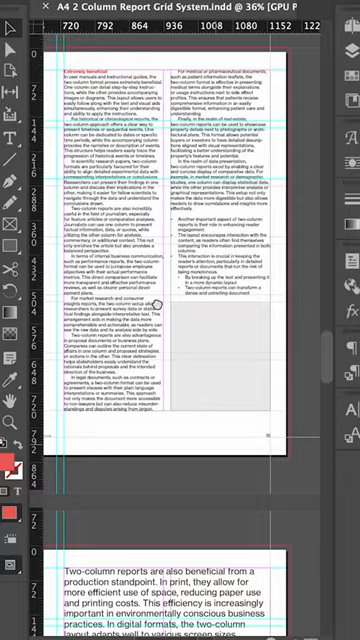
scroll("down", 3)
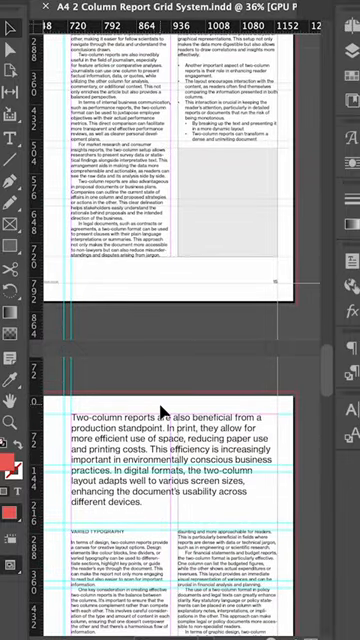